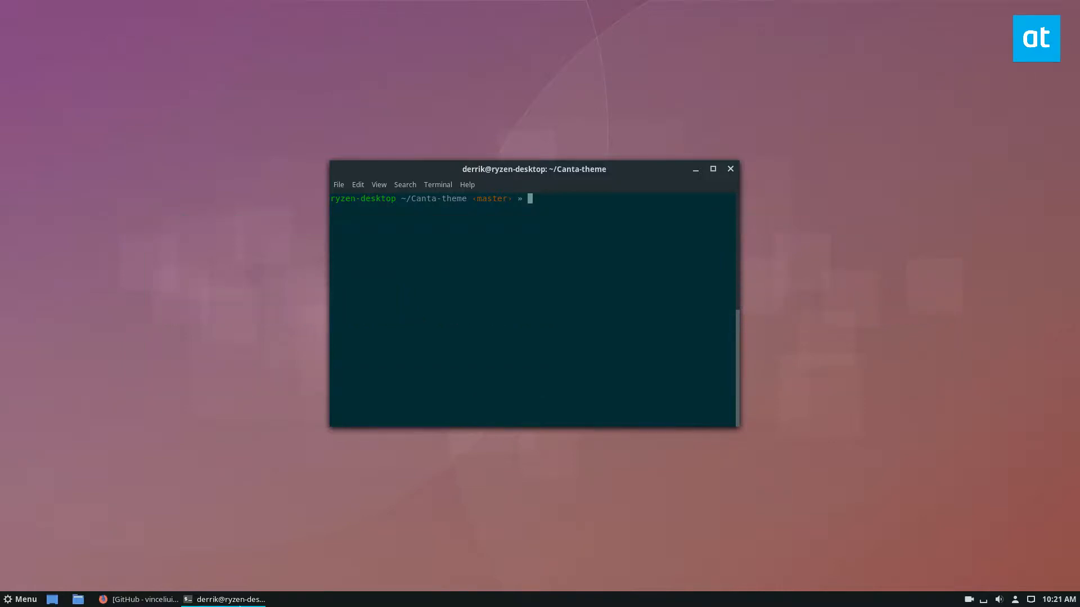
- Review the Canta theme project page and clone the Canta-theme repository with git
left_click(141, 599)
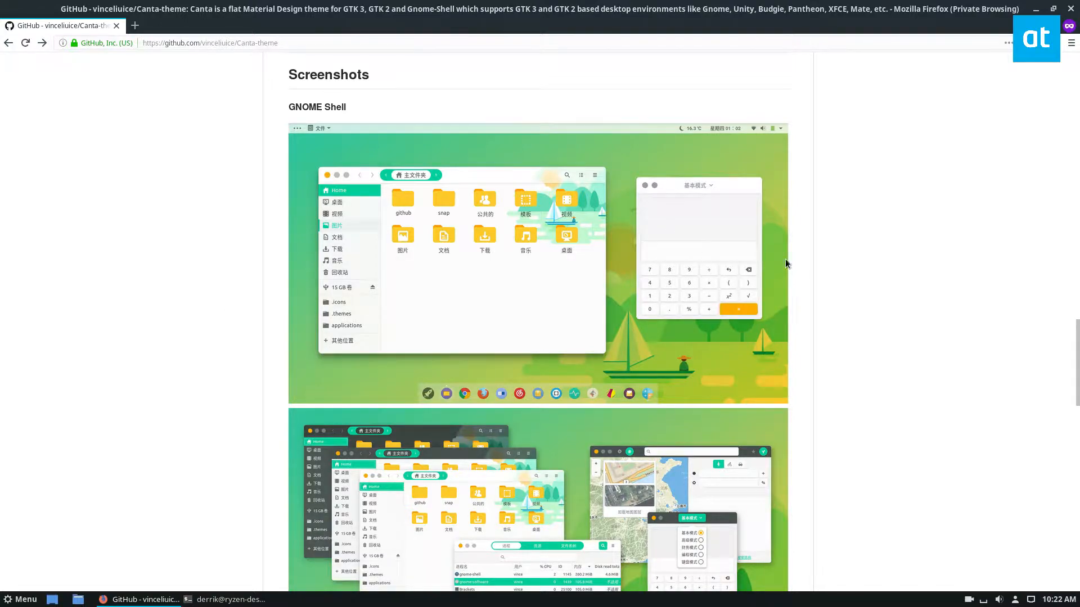
scroll("down", 3)
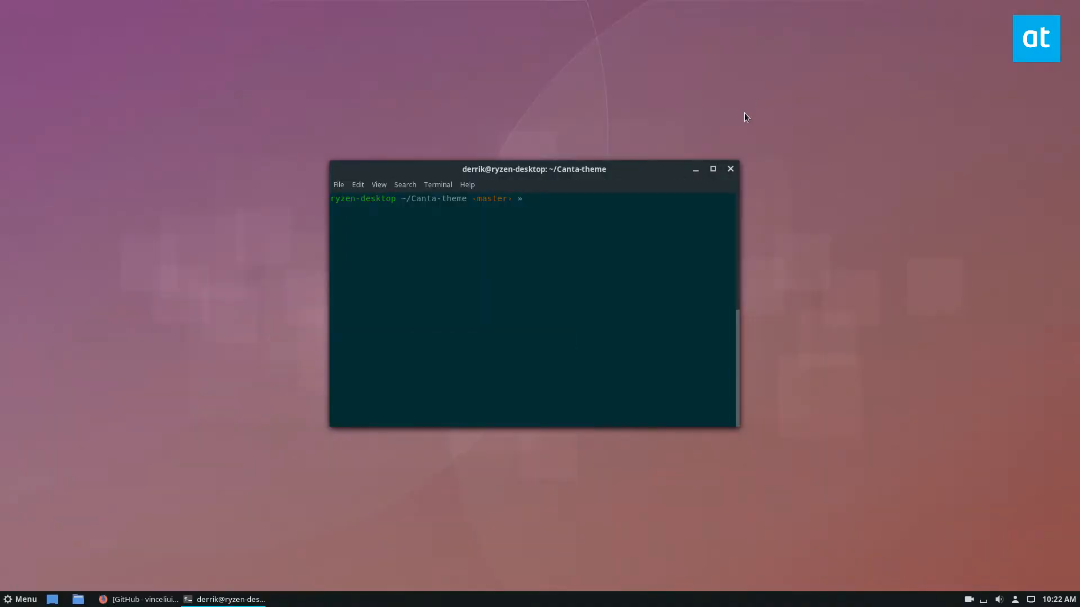
type("./install.sh")
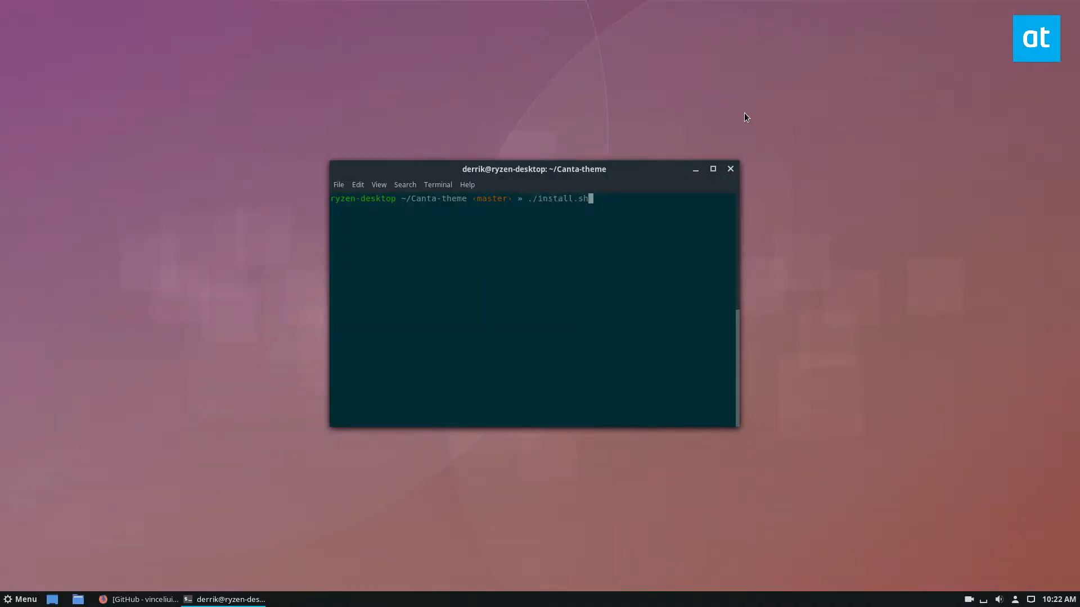
type("git clone https://github.com/vinceliuice/Canta-theme.git")
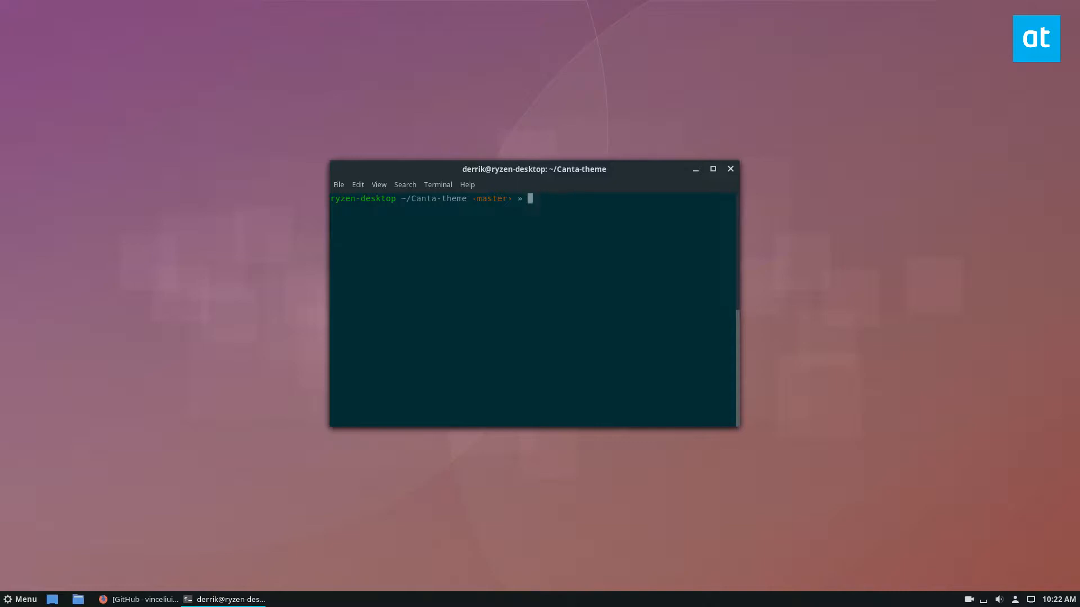
- List the repository files and run ./install.sh to install the Canta variants
type("ls")
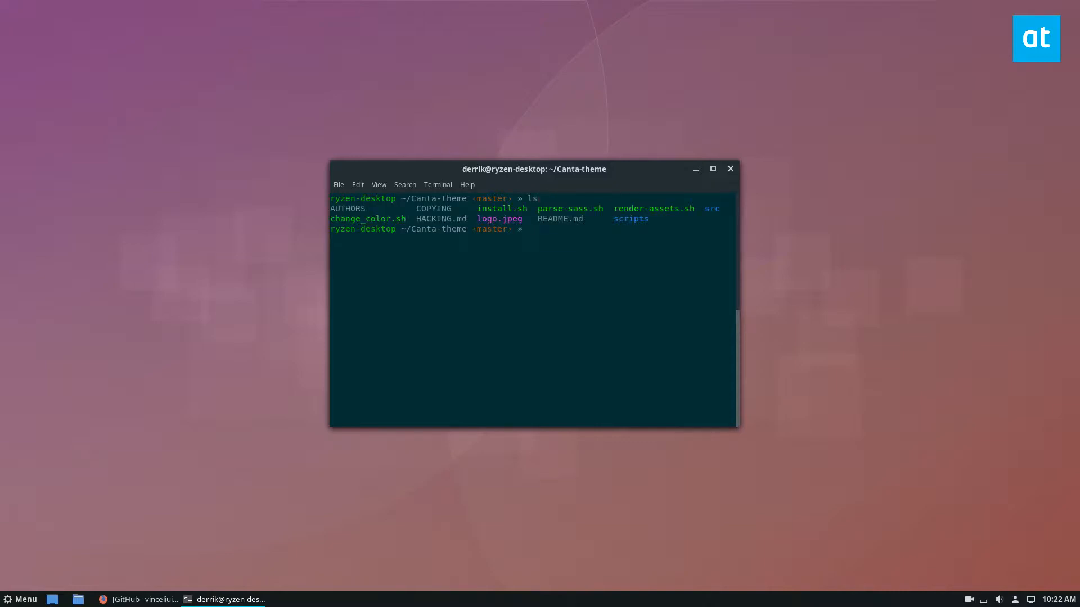
type("./install.sh")
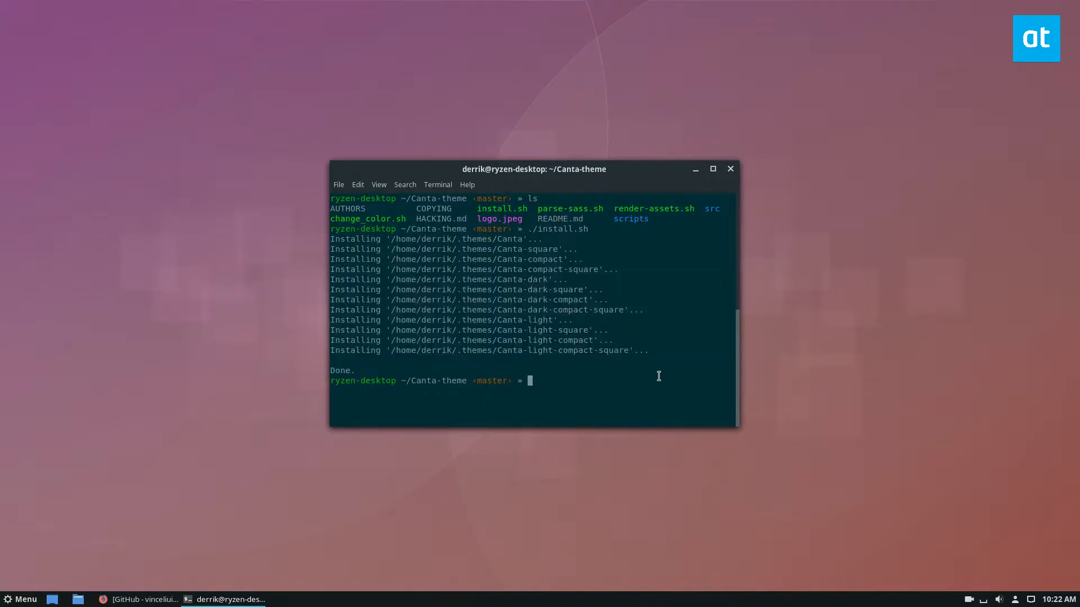
type("./install.sh")
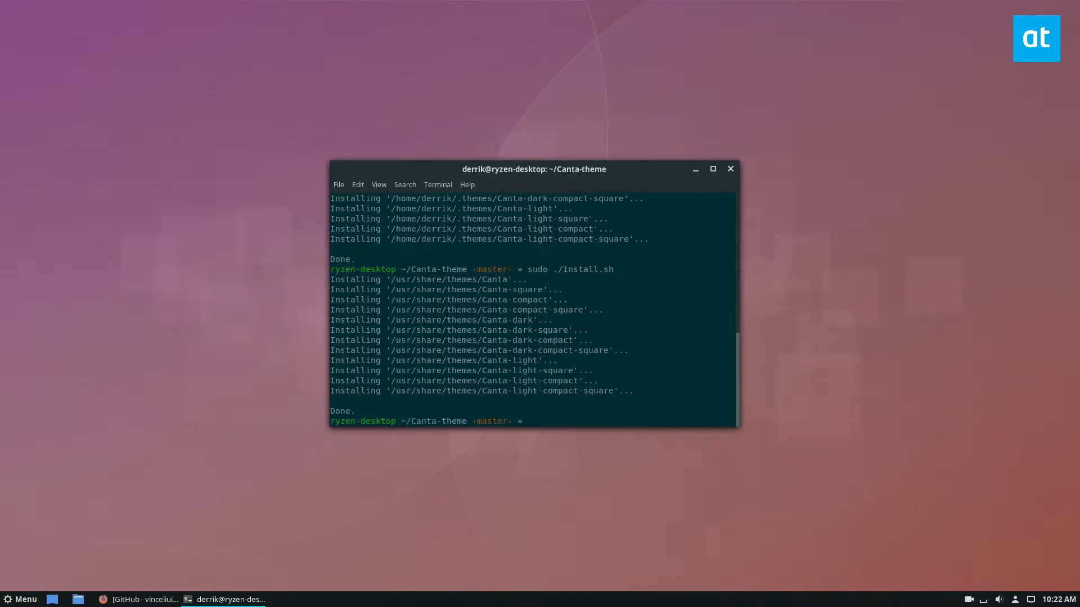
mouse_move(798, 154)
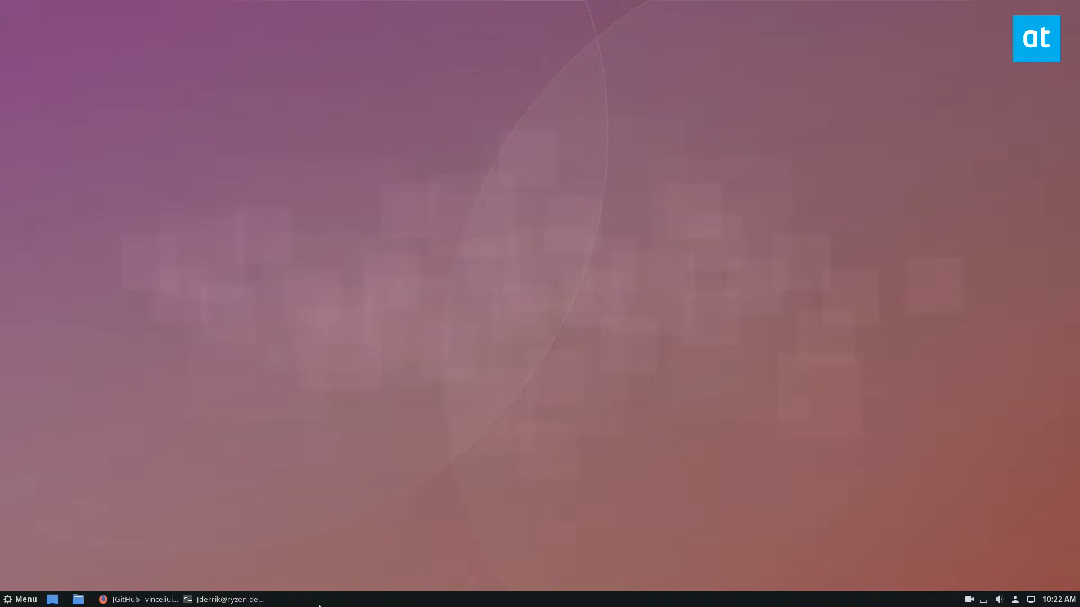
mouse_move(227, 395)
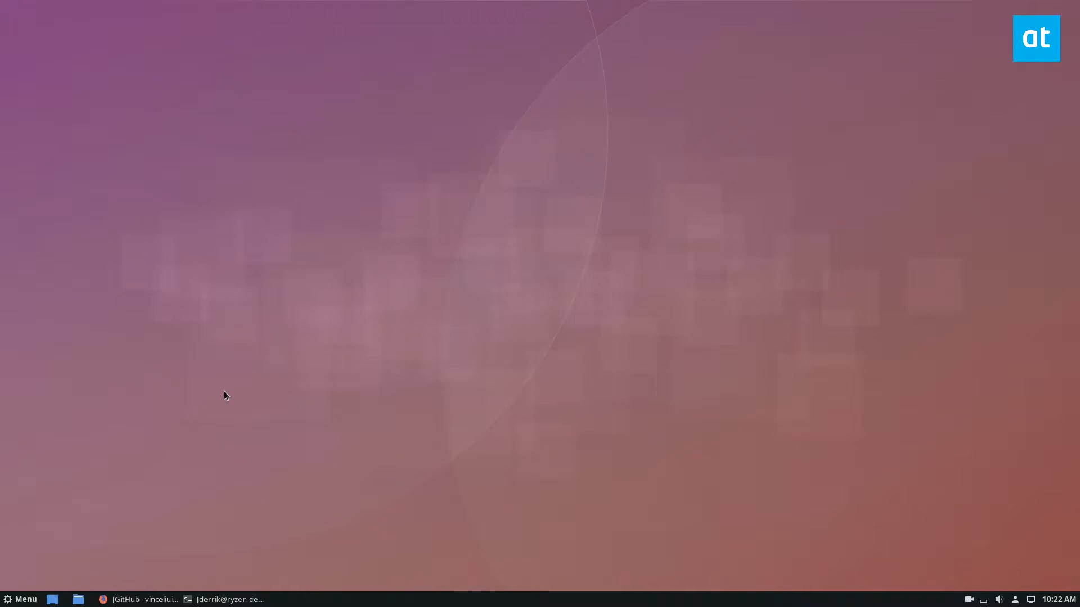
mouse_move(99, 549)
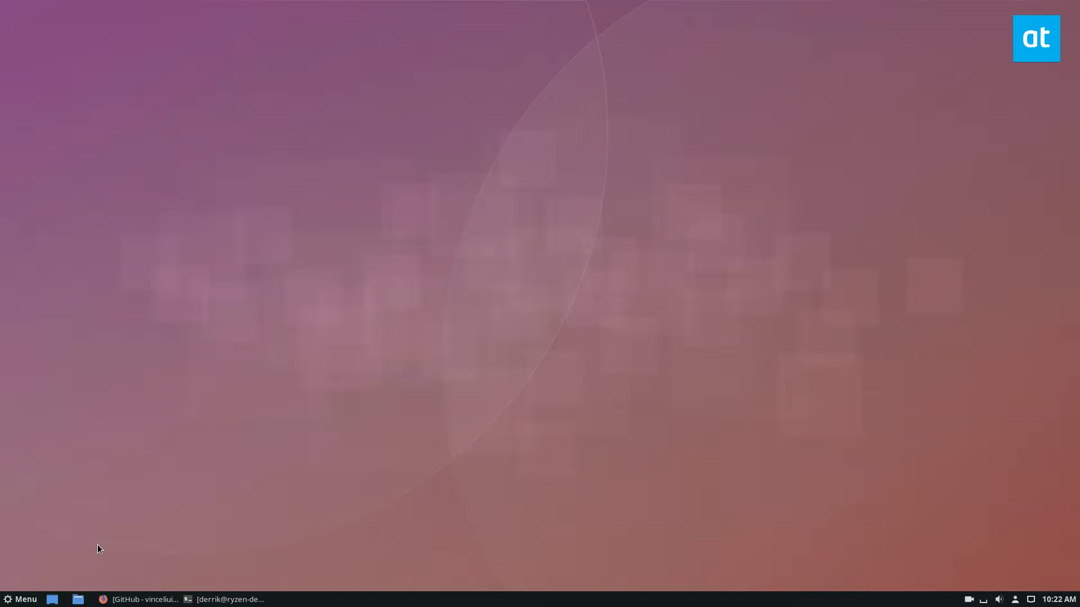
mouse_move(174, 466)
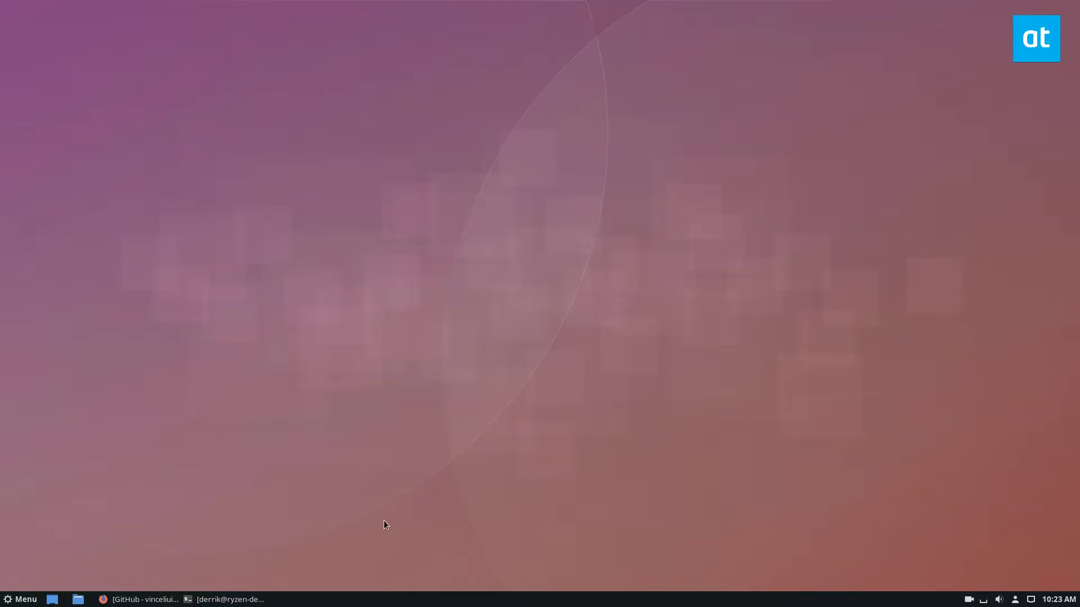
mouse_move(401, 546)
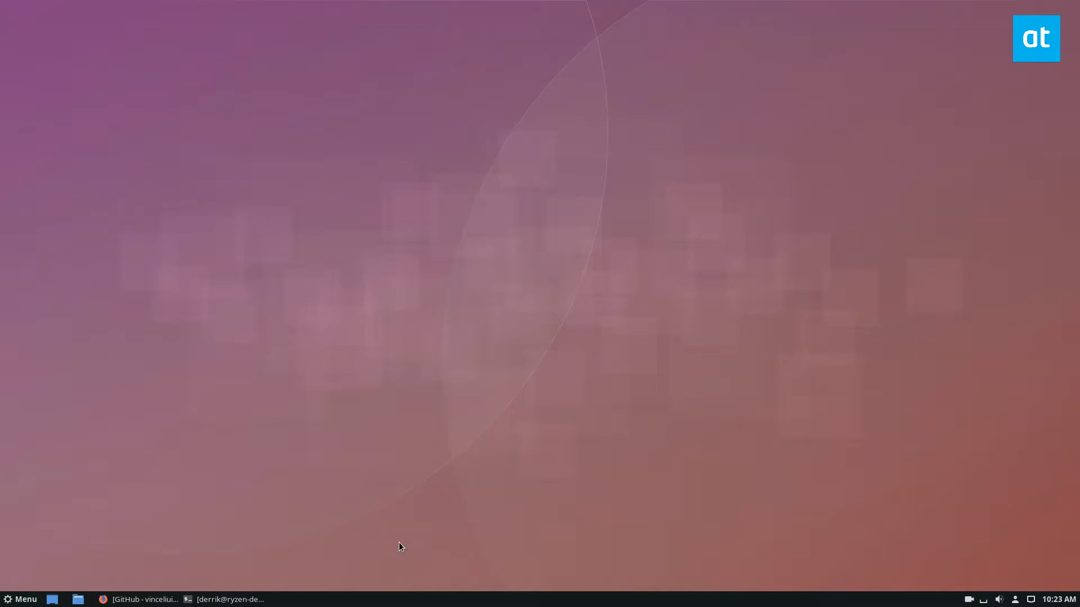
mouse_move(494, 604)
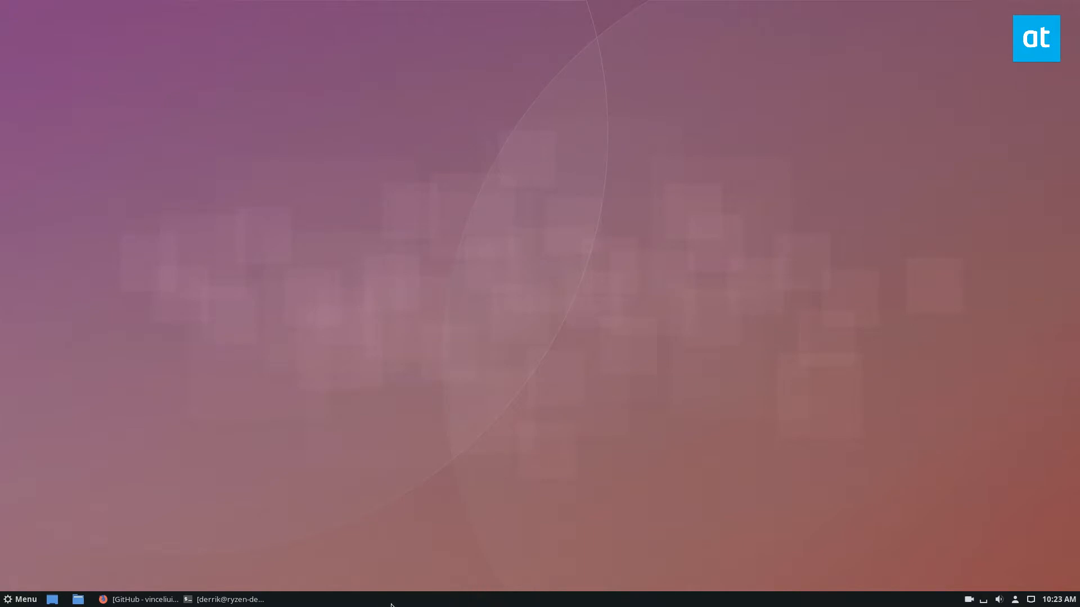
- Open Cinnamon's Themes settings from the bottom panel's right-click menu
right_click(391, 599)
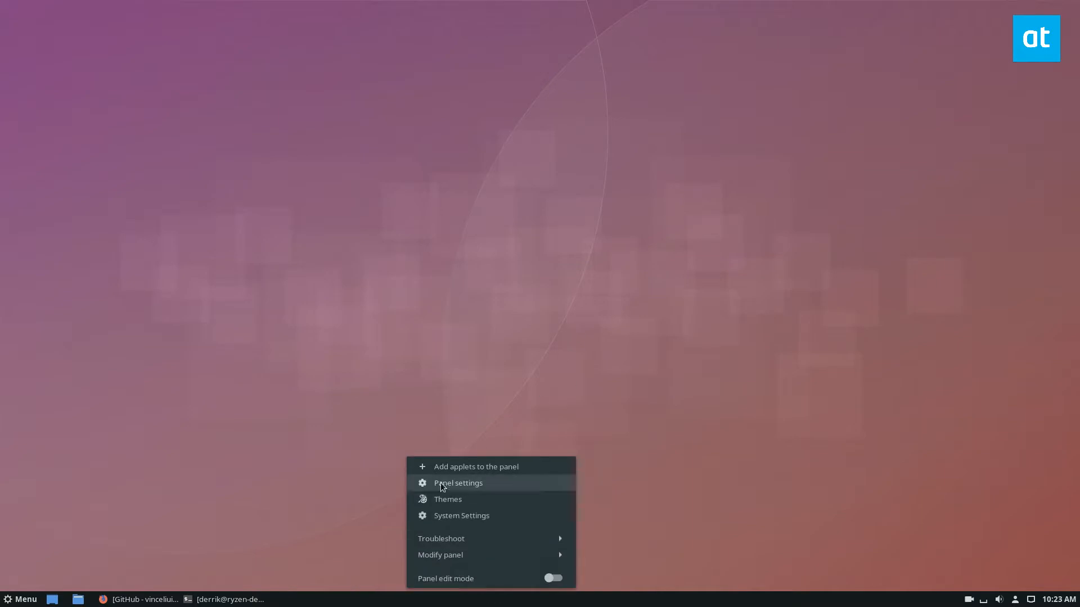
left_click(447, 499)
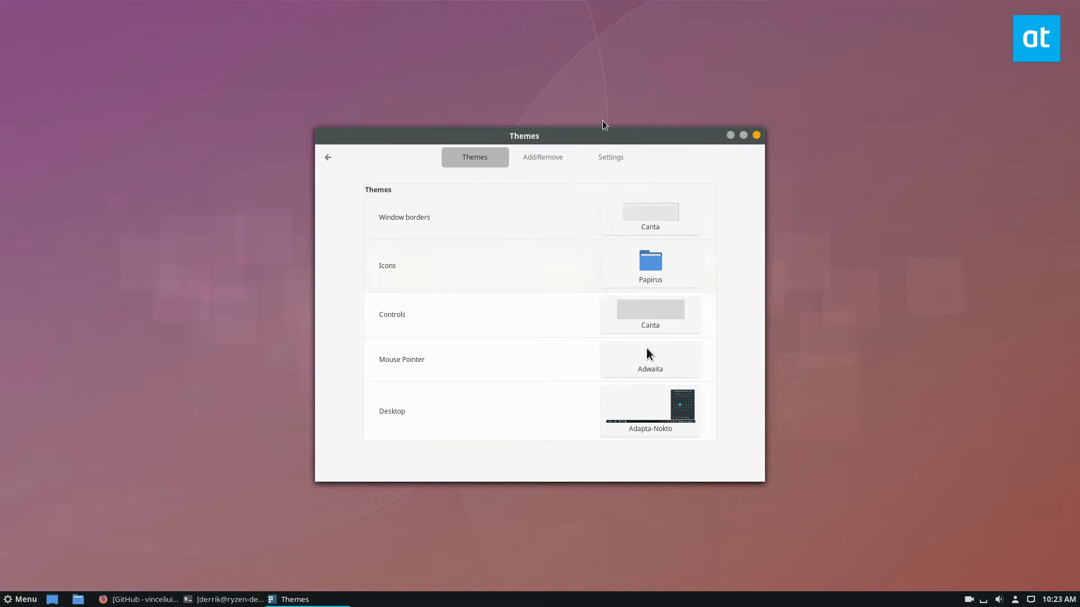
- Set the Controls theme to Canta-dark-compact from the controls theme grid
left_click(648, 359)
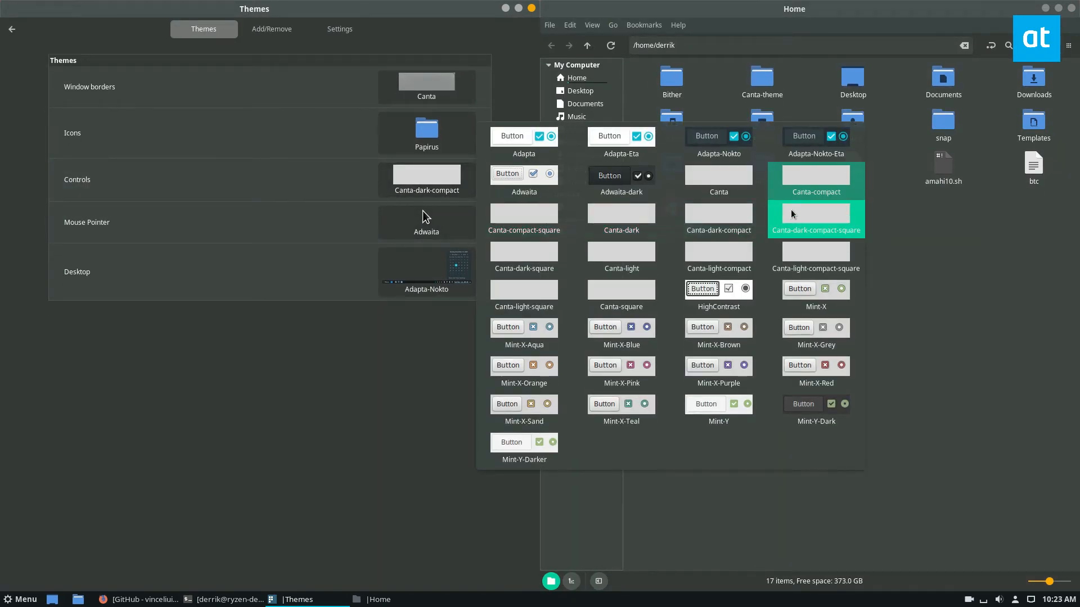
- Apply Canta-square as the Controls theme and bring the Home file manager forward
left_click(524, 289)
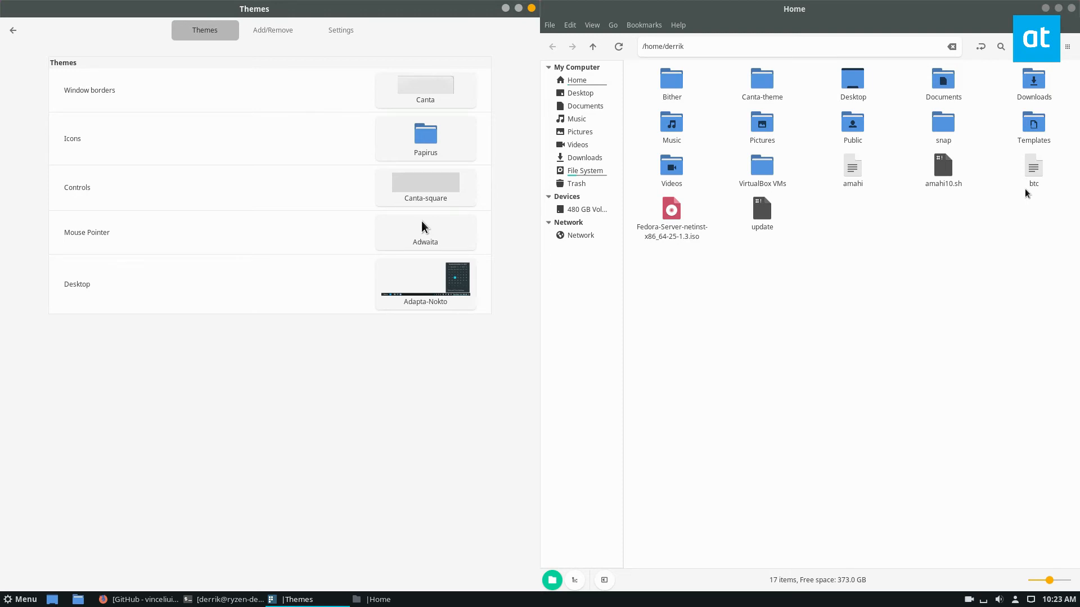
mouse_move(771, 24)
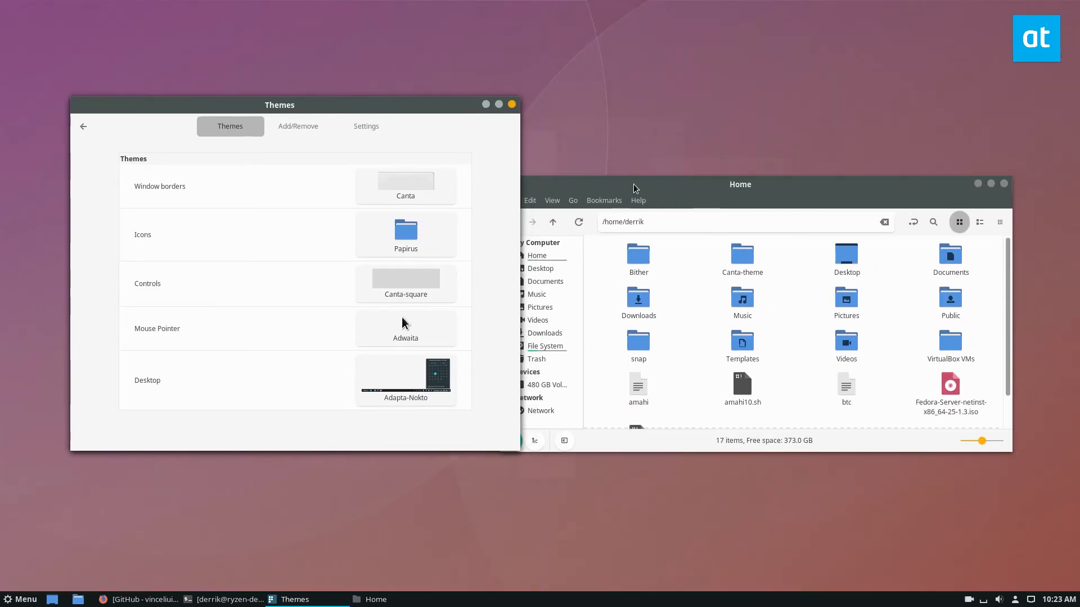
left_click(740, 184)
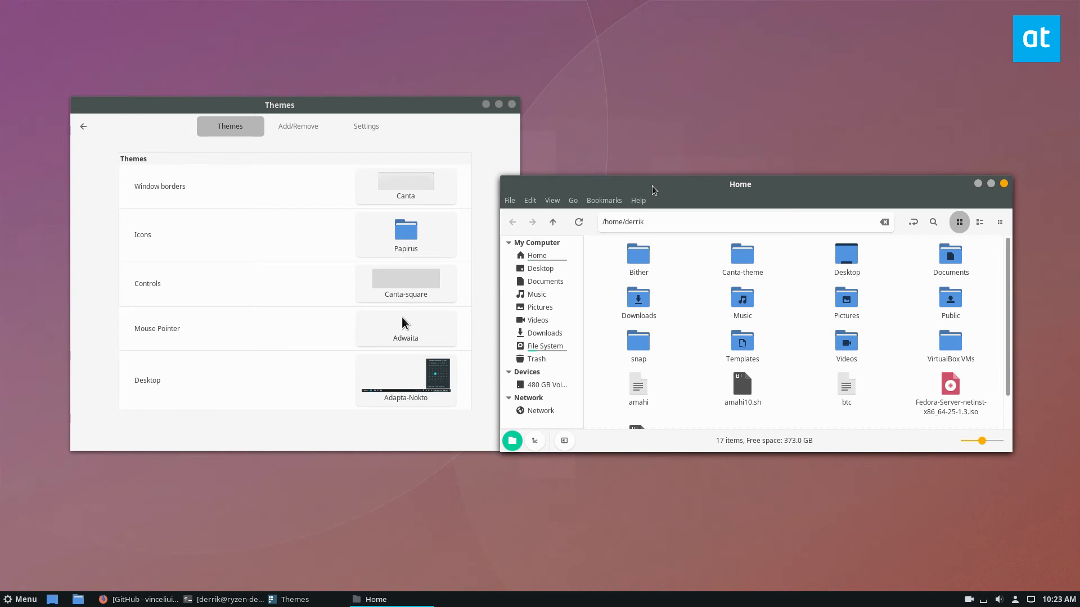